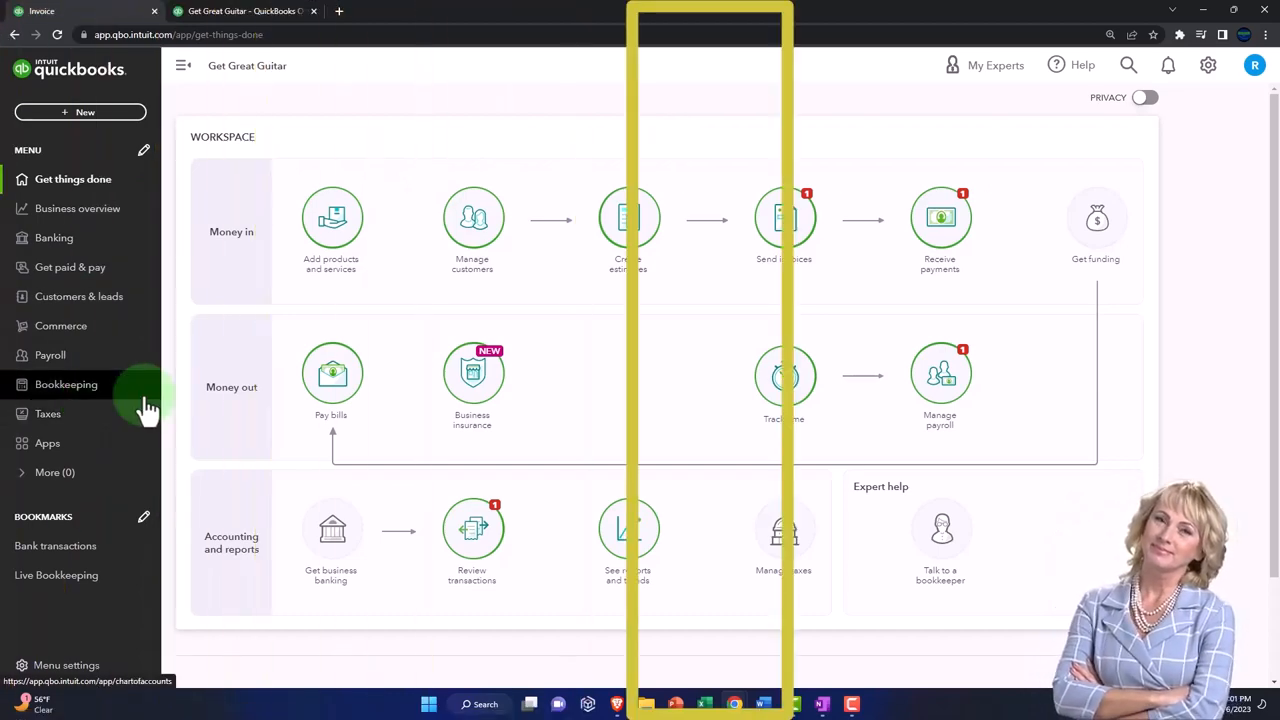
- Switch Get Great Guitar to Accountant view from the gear settings menu
click(1208, 65)
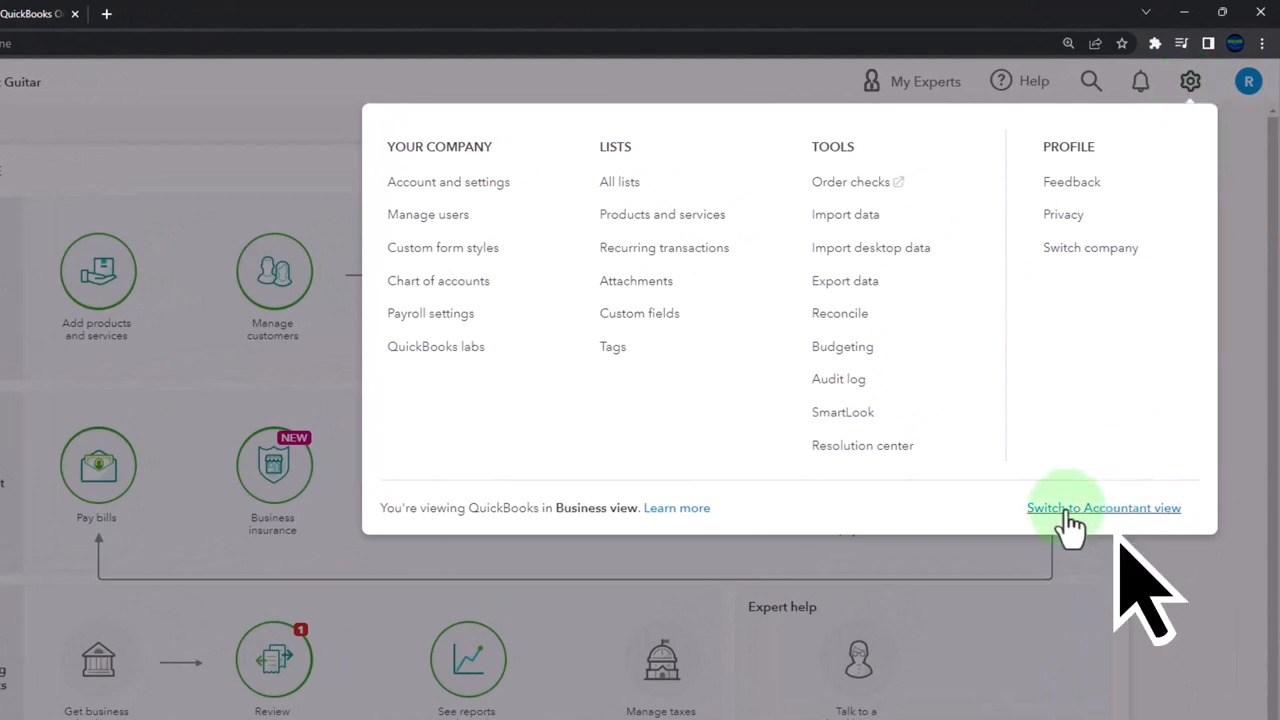
click(1104, 507)
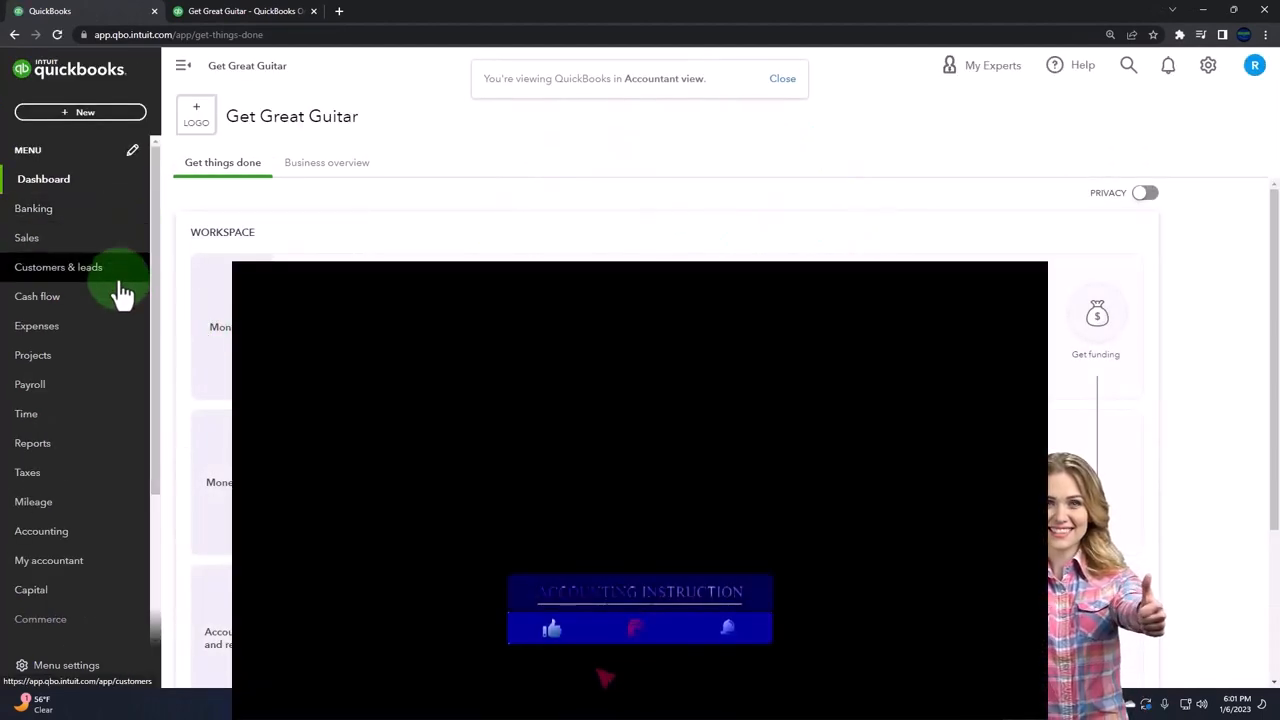
mouse_move(120, 355)
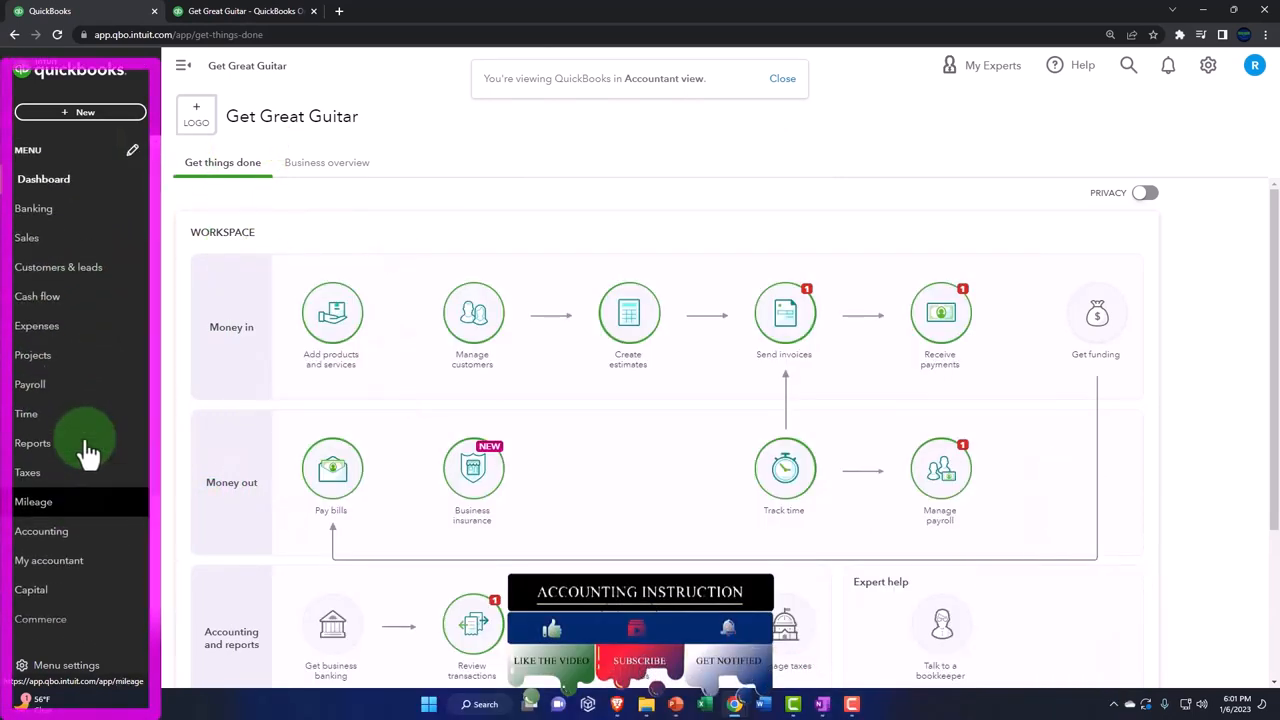
click(27, 237)
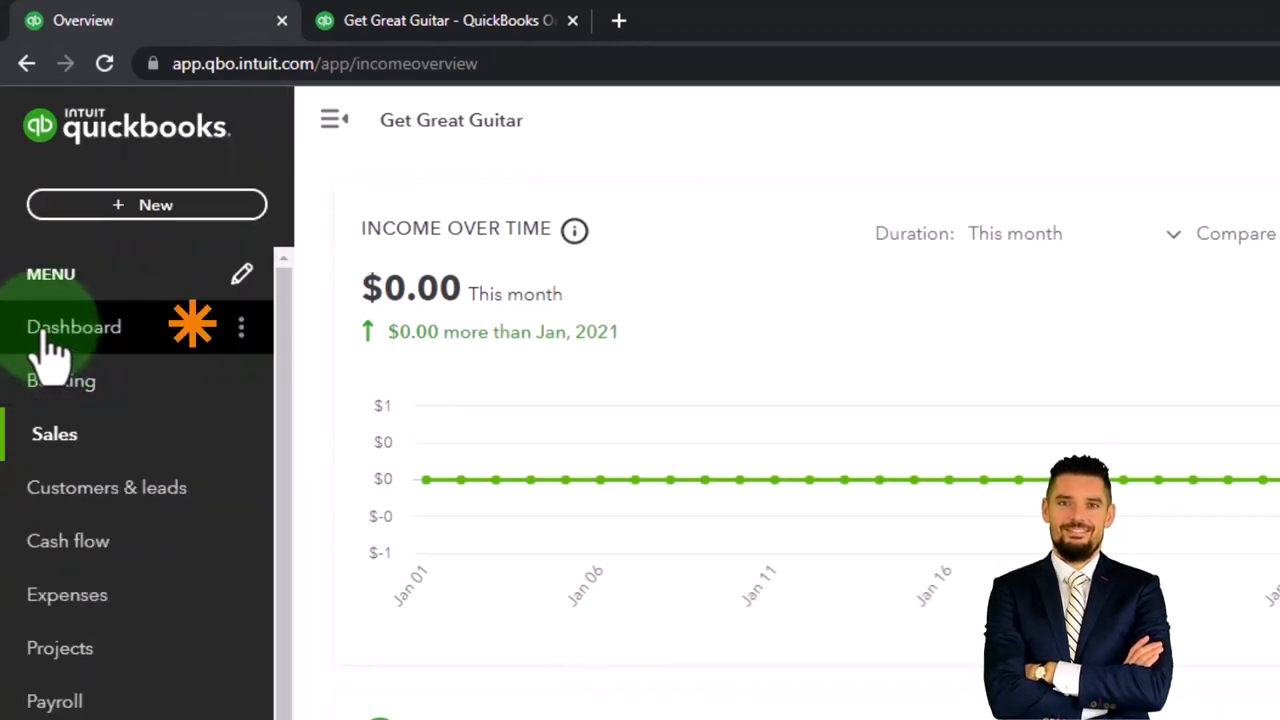
click(74, 327)
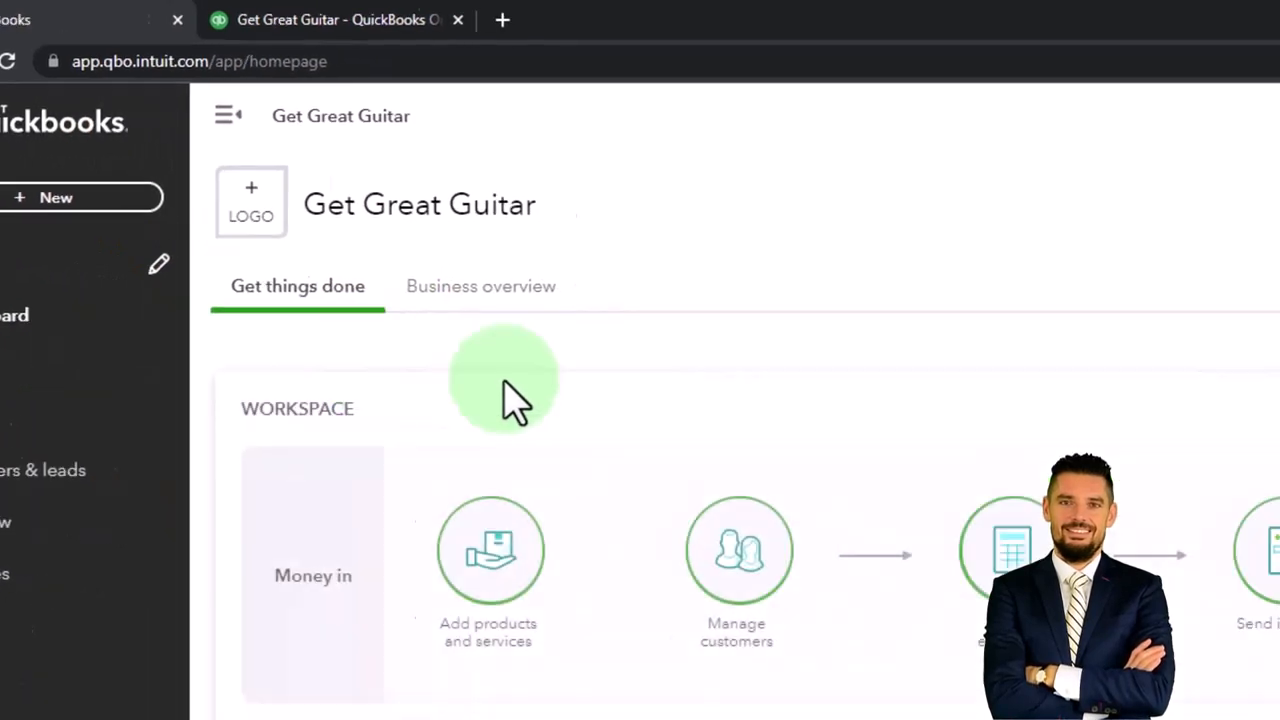
- Return Get Great Guitar to Business view with the Get things done menu
click(1177, 93)
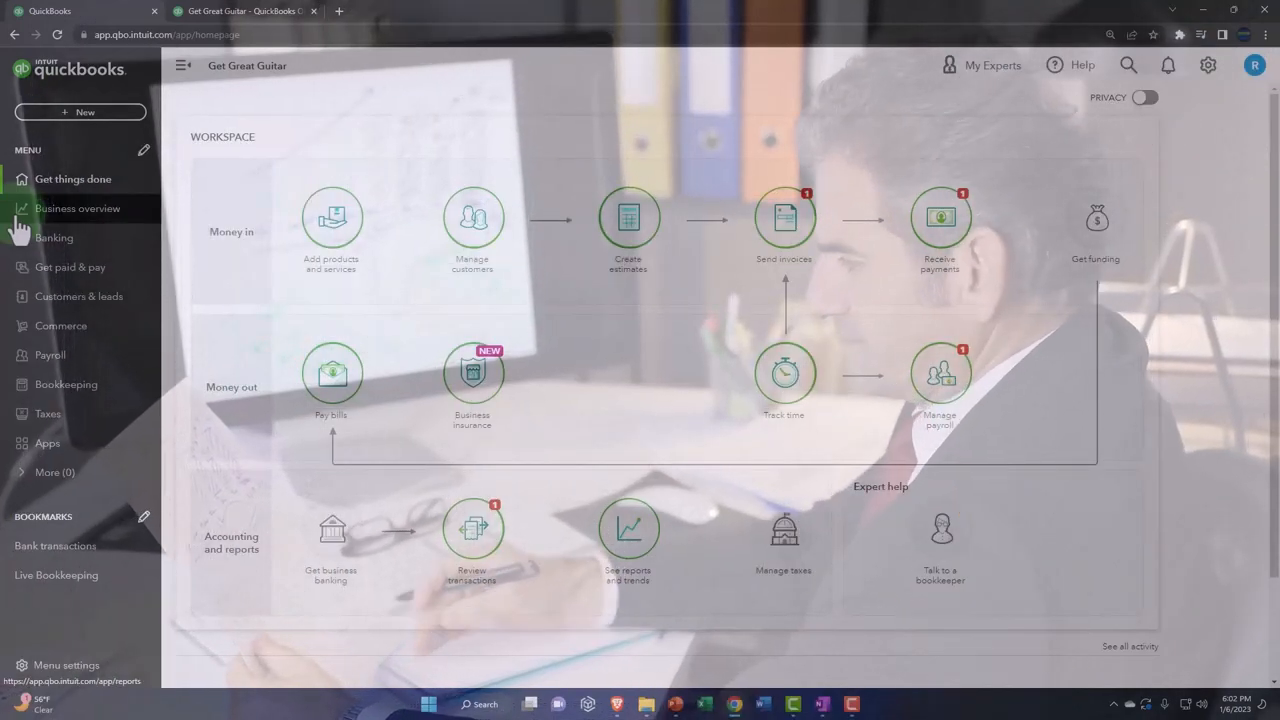
mouse_move(54, 237)
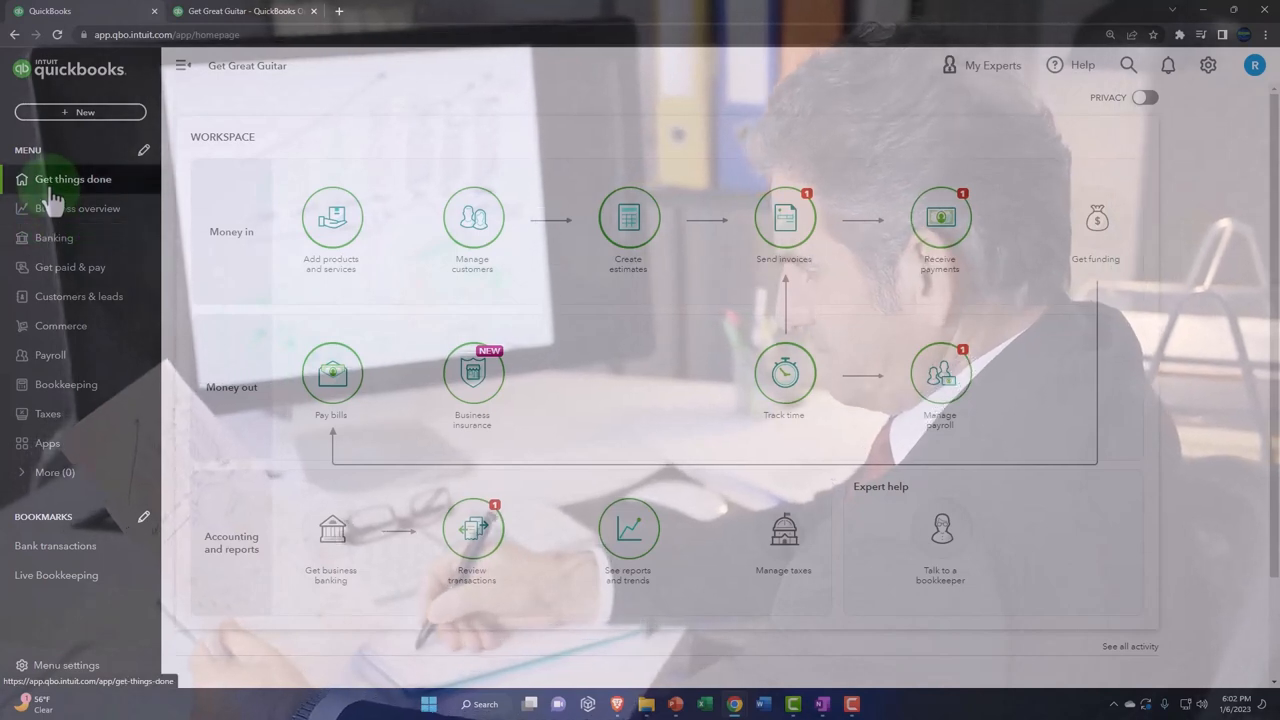
click(73, 179)
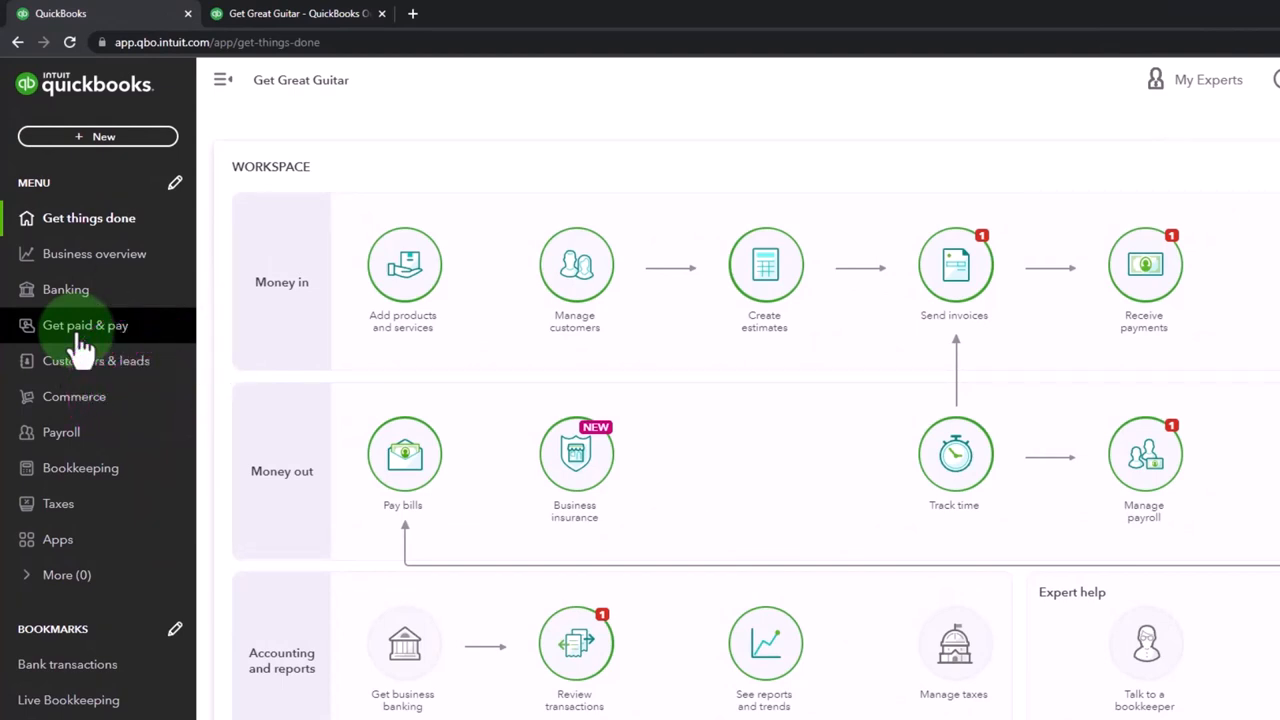
mouse_move(98, 369)
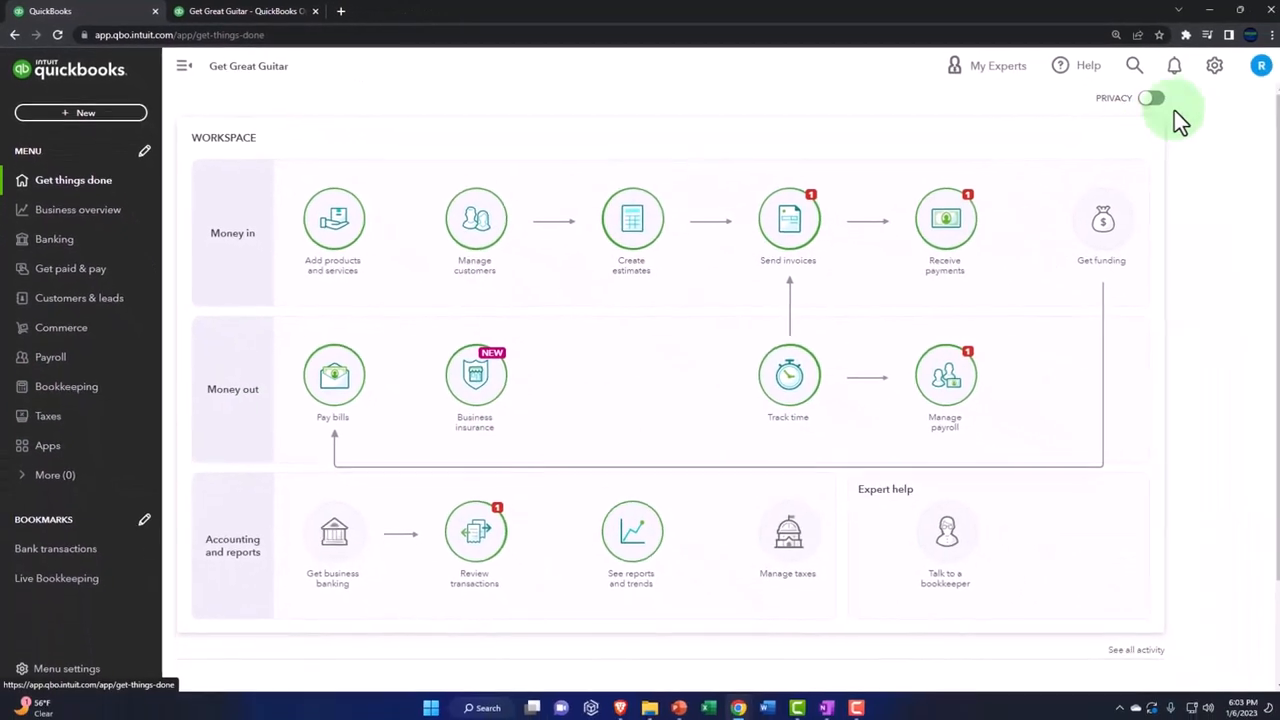
- Switch Get Great Guitar back to Accountant view from the gear menu, restoring Dashboard
click(1208, 65)
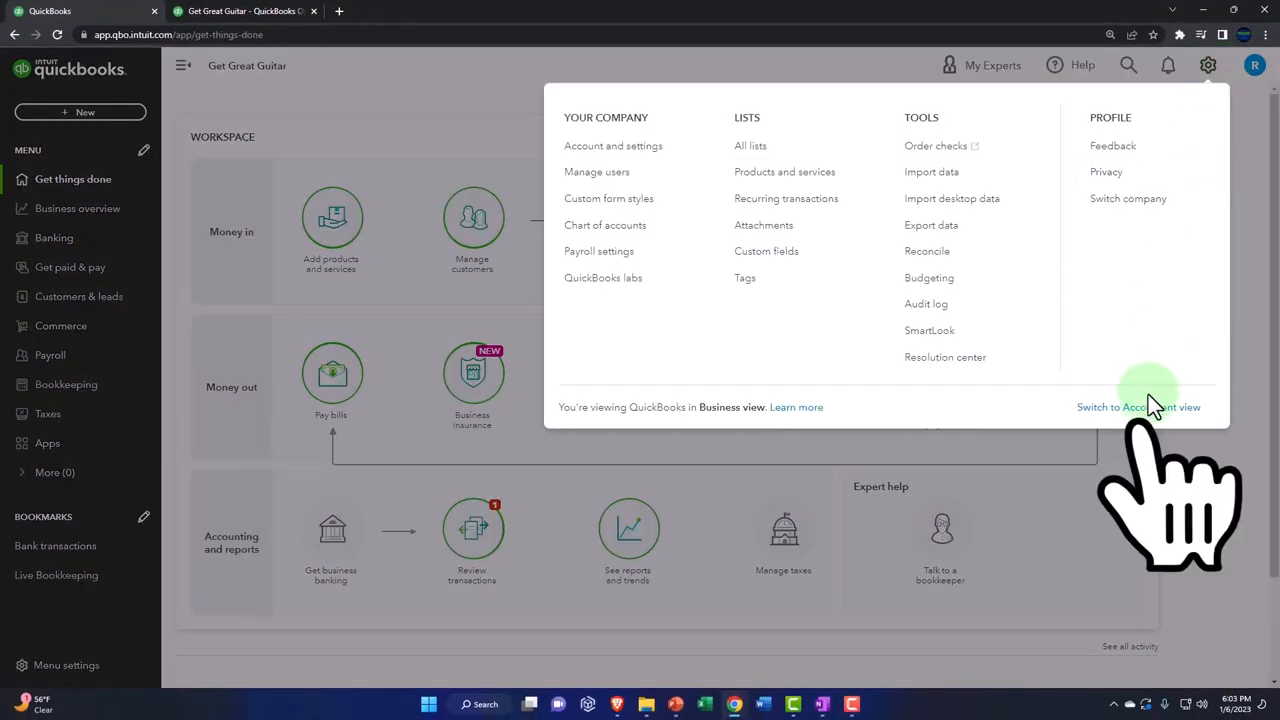
click(1138, 407)
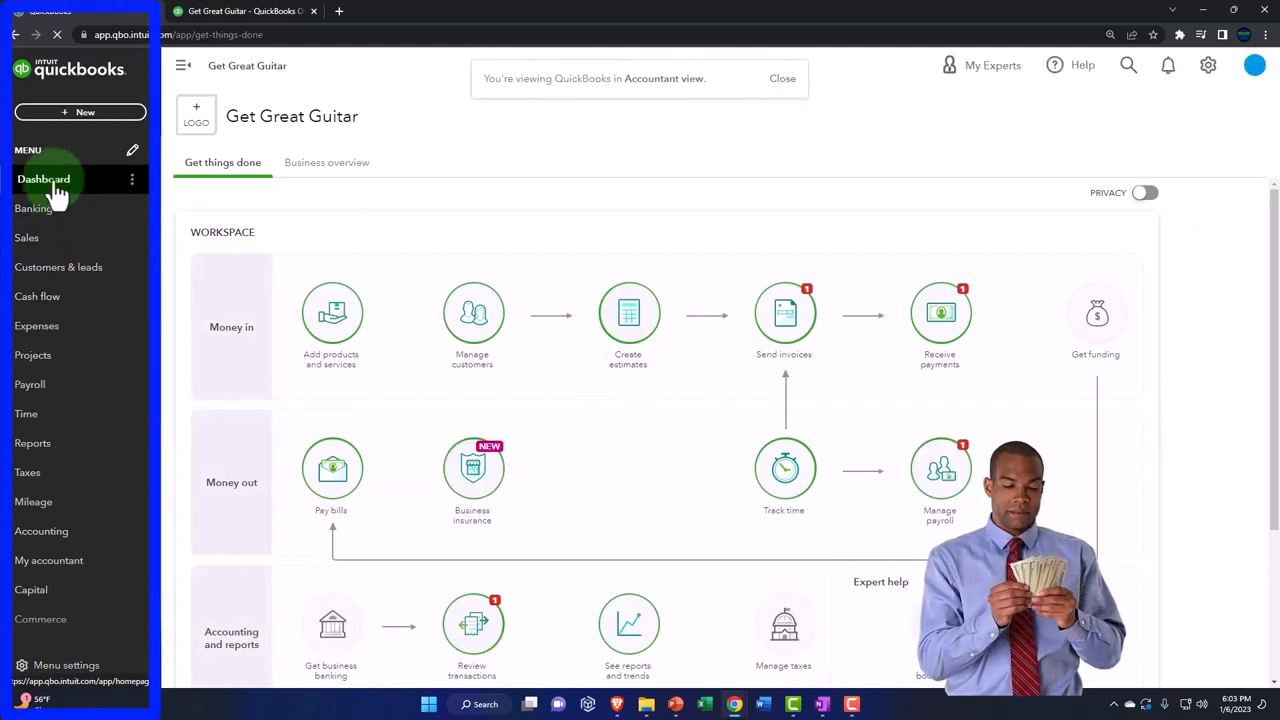
click(43, 179)
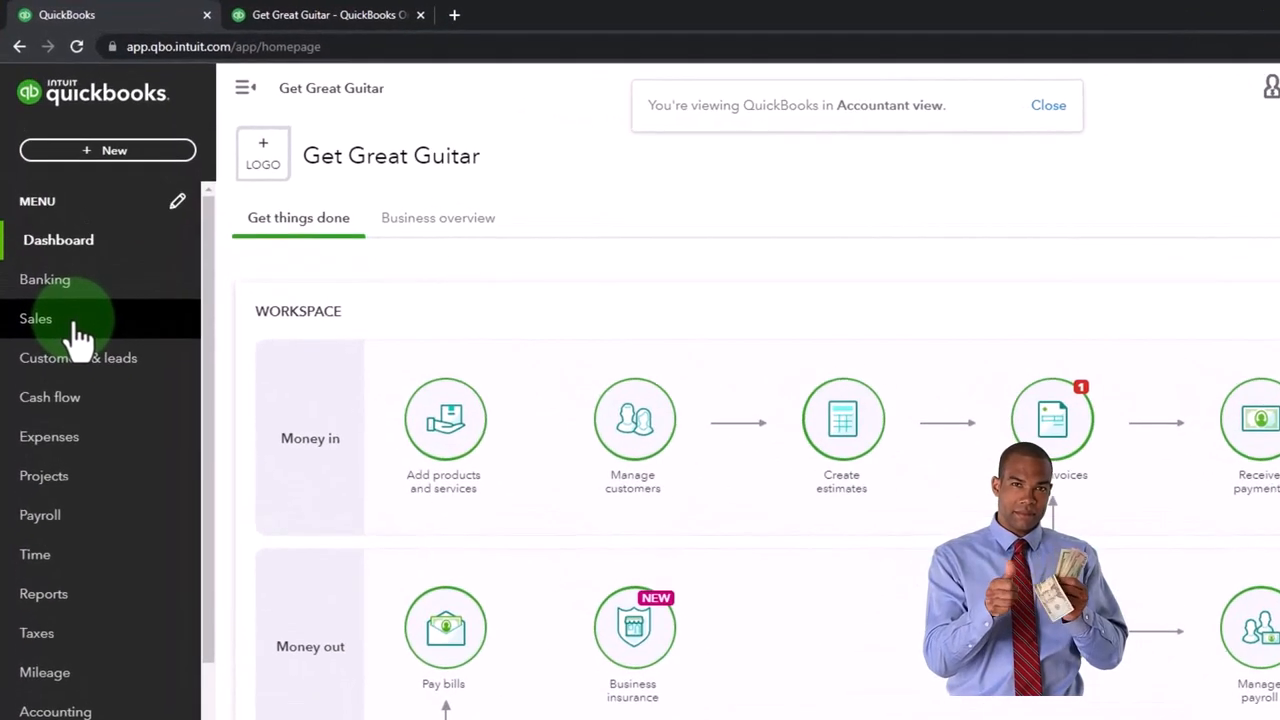
mouse_move(50, 397)
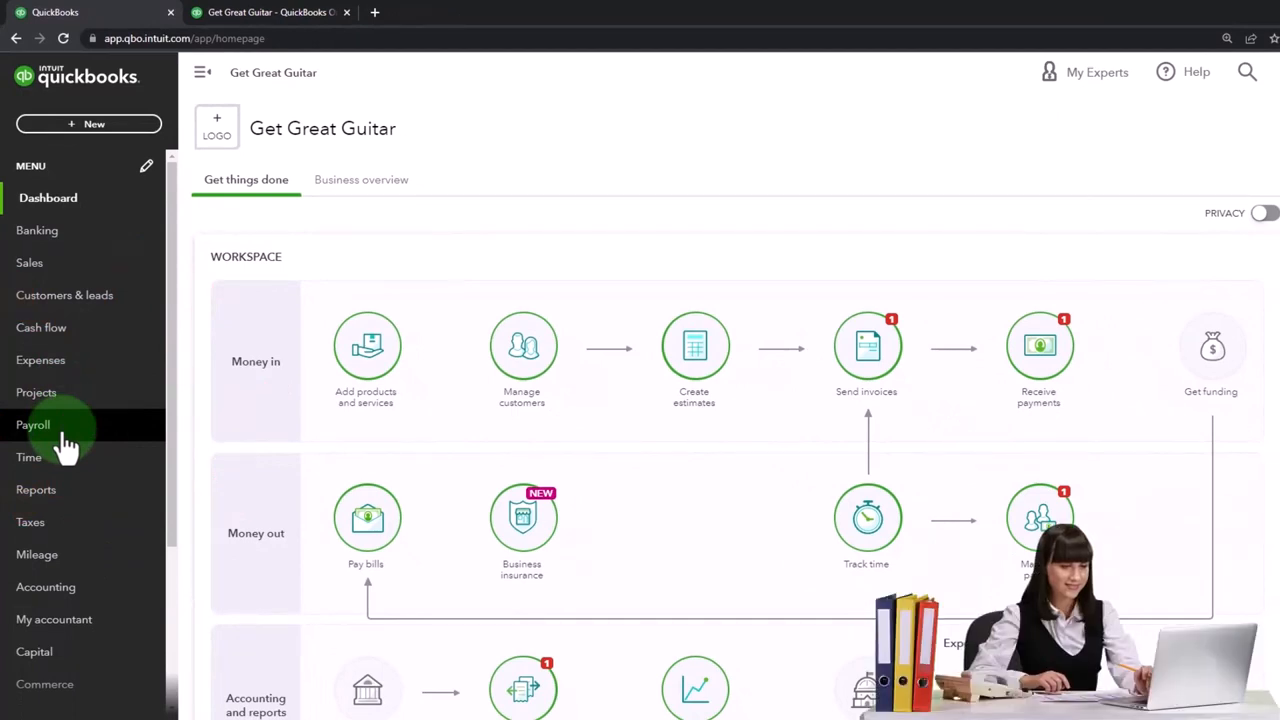
mouse_move(64, 295)
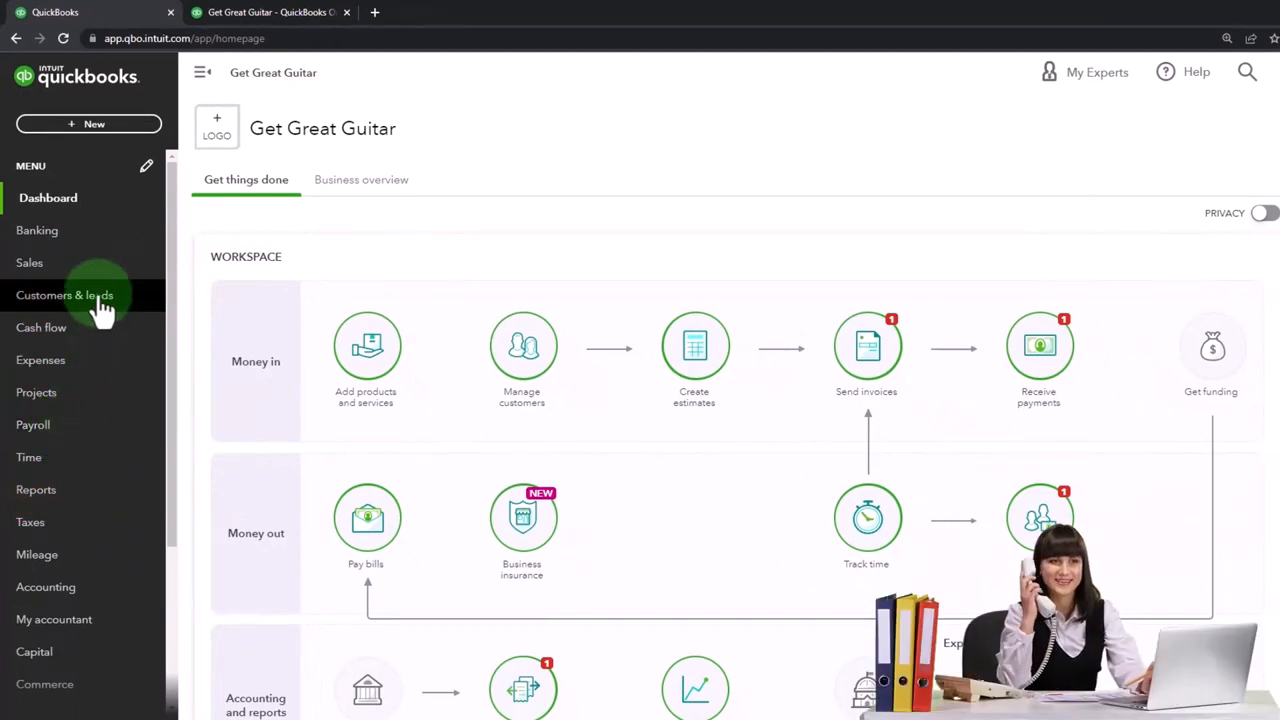